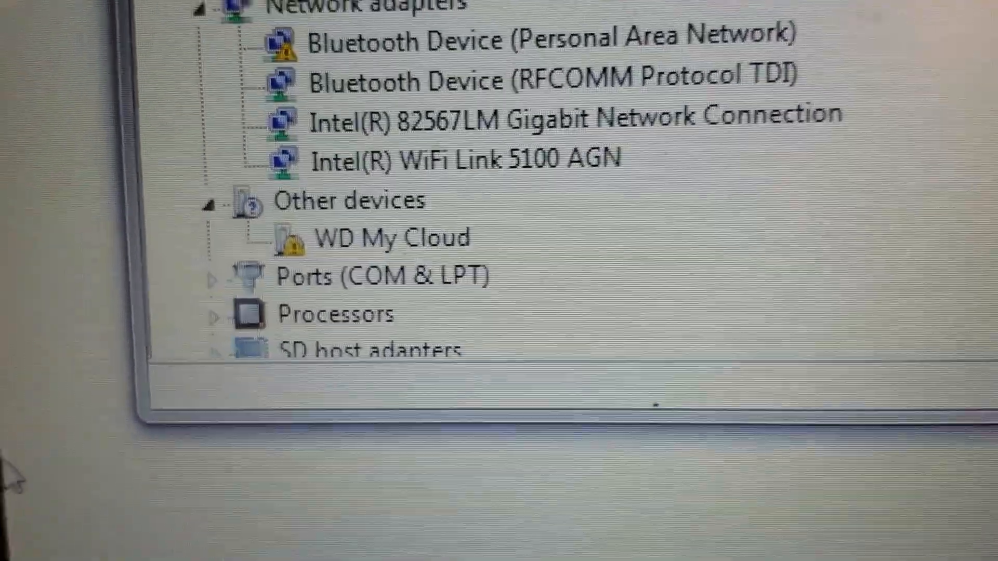
# Step: Bring up the FT232R USB UART device's Properties dialog listing its FTDI USB serial port function
pyautogui.scroll(3)
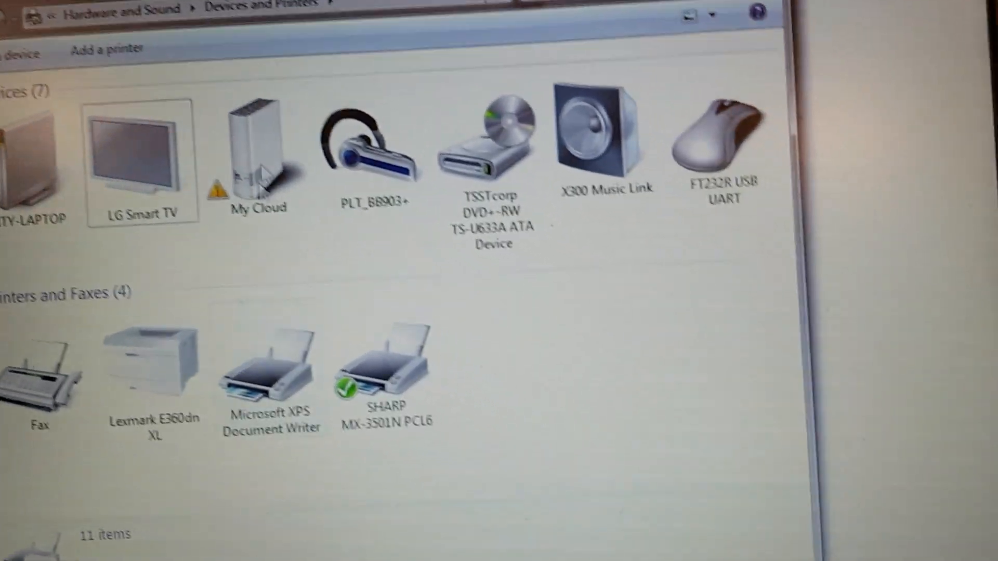
pyautogui.click(694, 134)
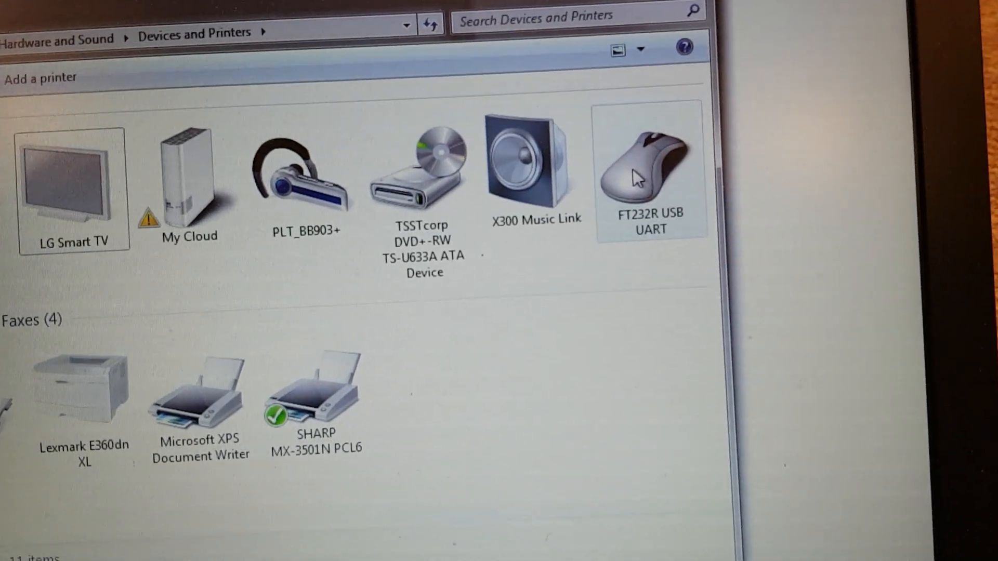
pyautogui.doubleClick(649, 171)
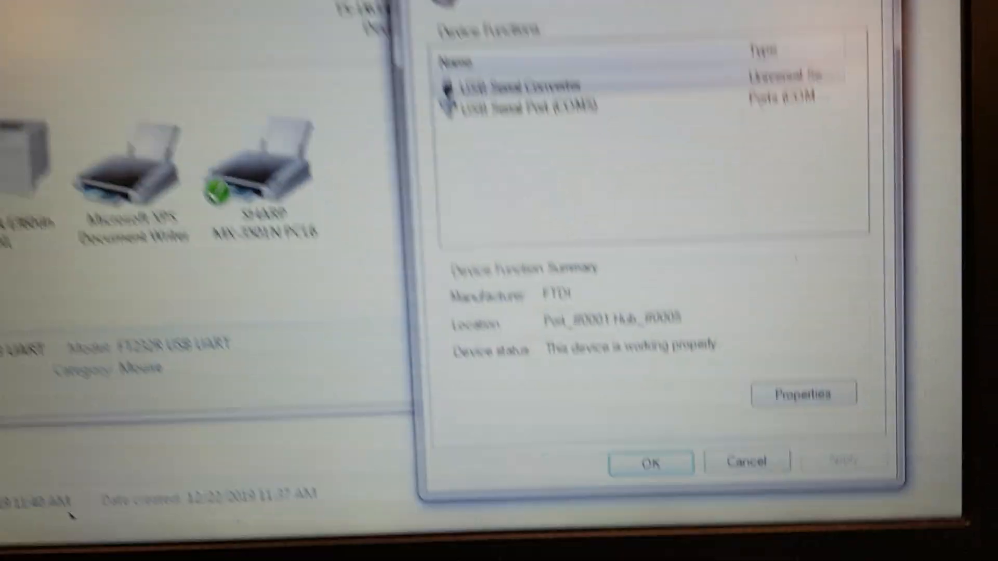